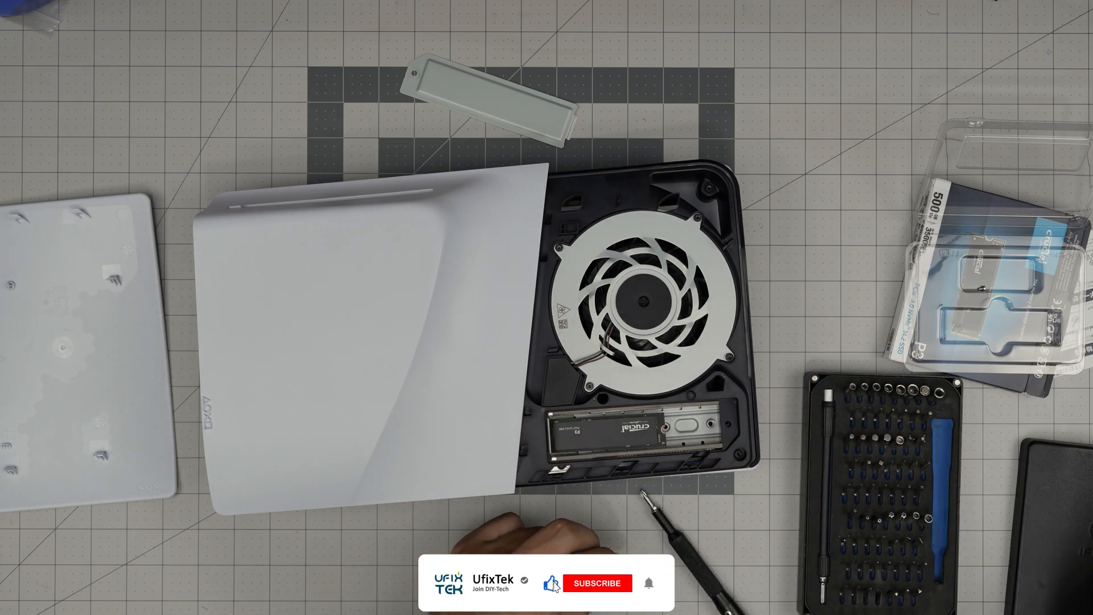
click(596, 584)
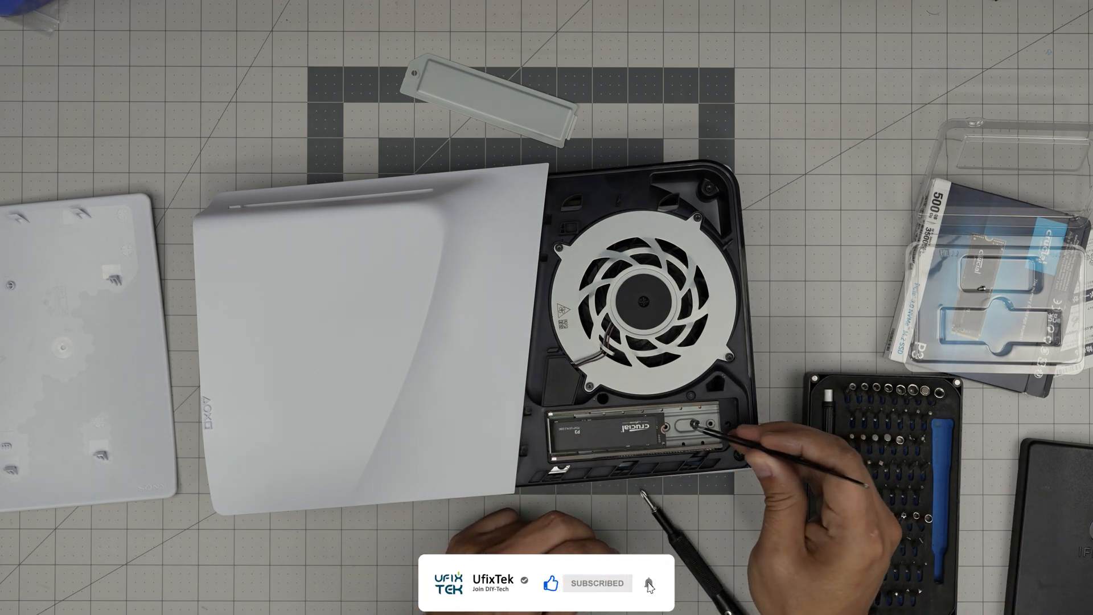